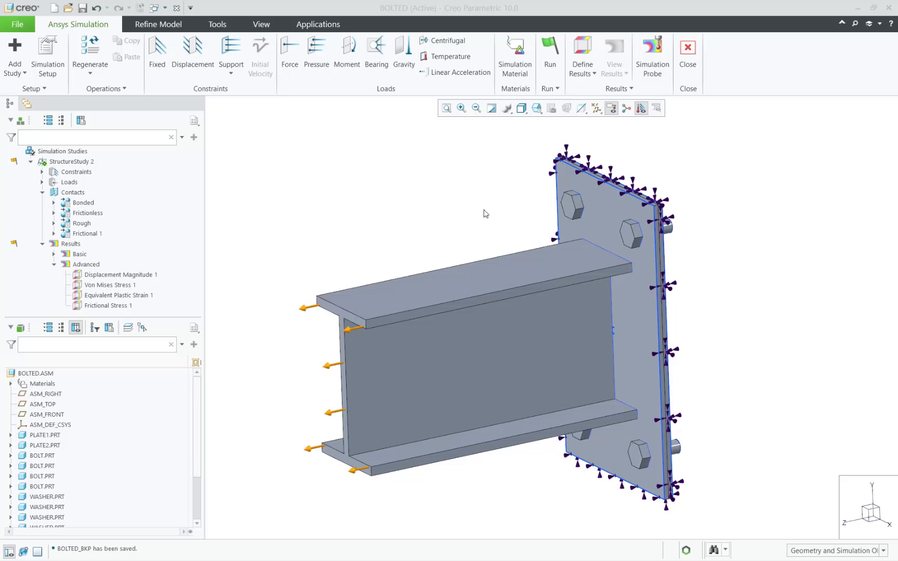
{"action": "mouse_move", "coordinate": [100, 212]}
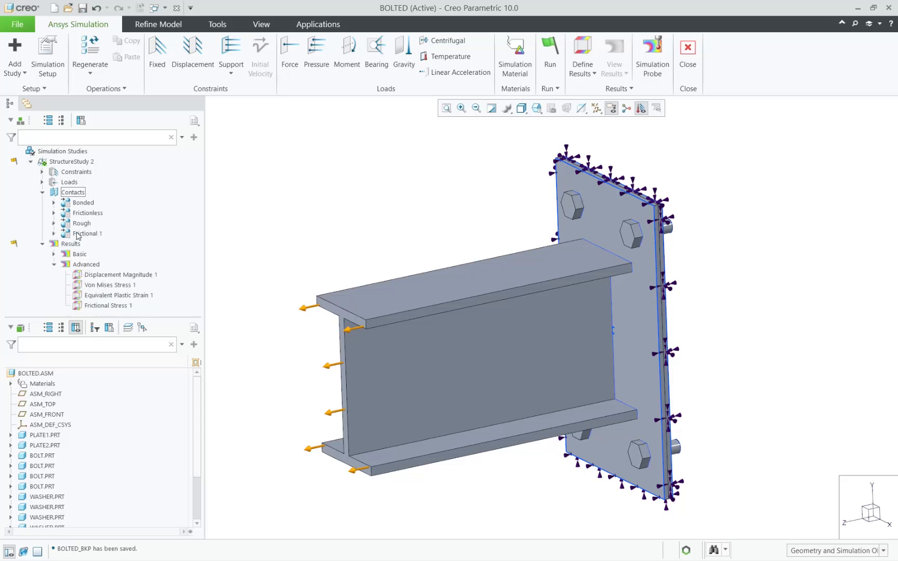
Review the Frictional 1 contact behaviour and keep its formulation program-controlled.
{"action": "left_click", "coordinate": [87, 232]}
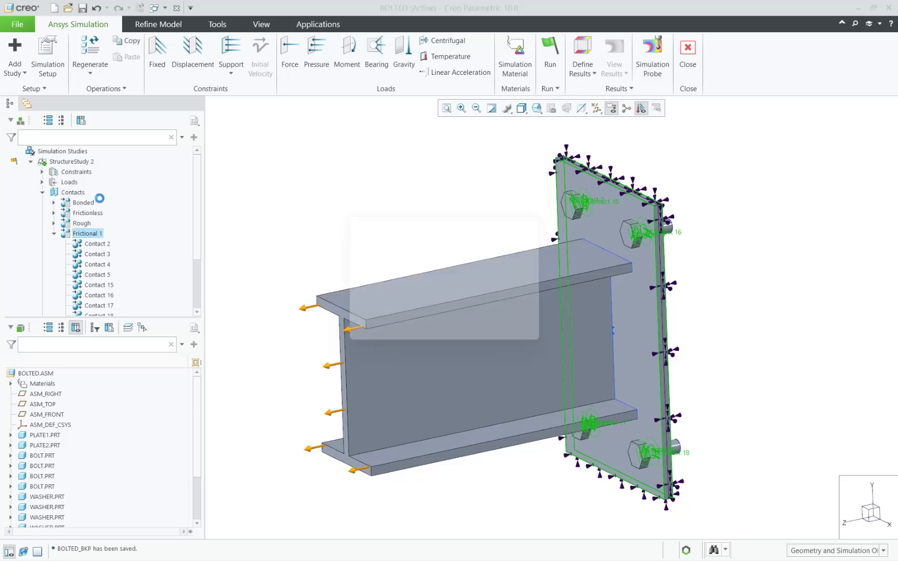
{"action": "double_click", "coordinate": [87, 233]}
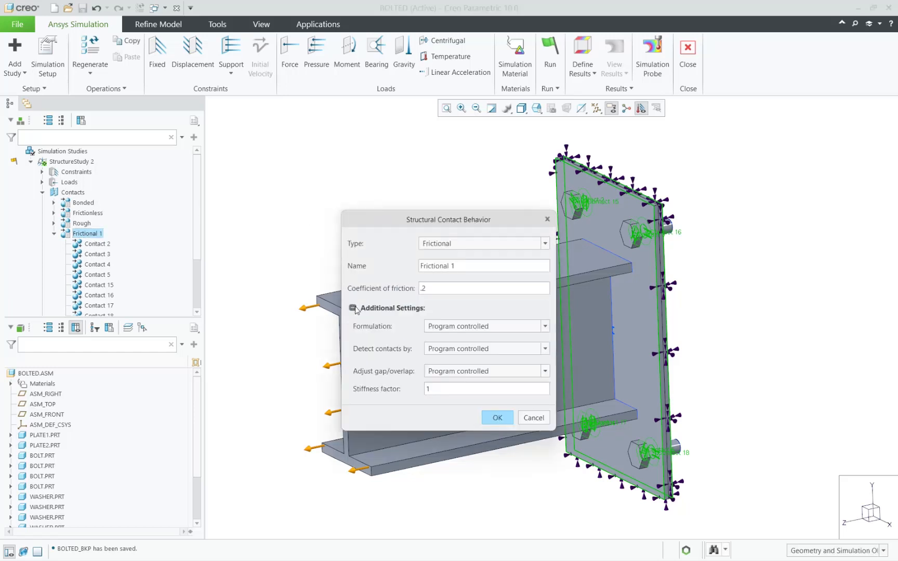
{"action": "left_click", "coordinate": [544, 327]}
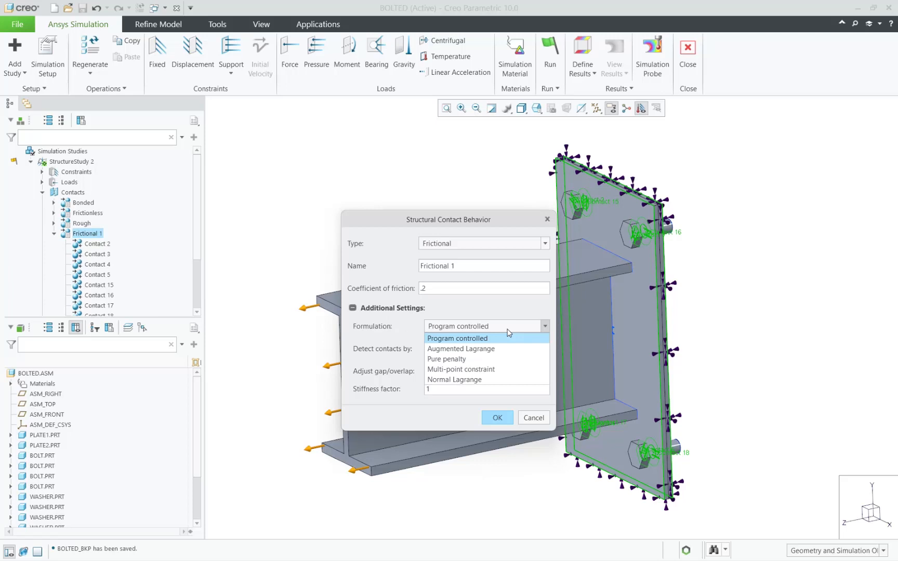
{"action": "left_click", "coordinate": [458, 338]}
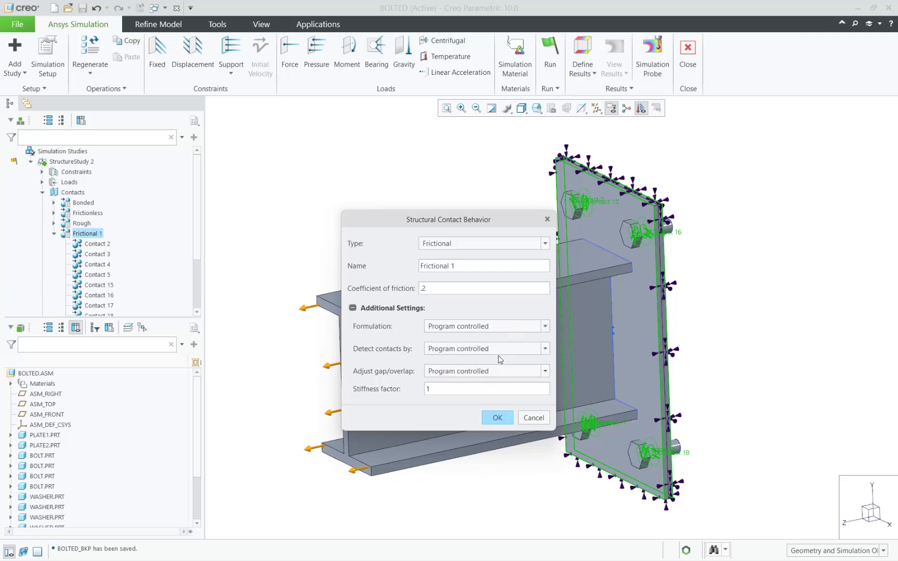
{"action": "mouse_move", "coordinate": [499, 372]}
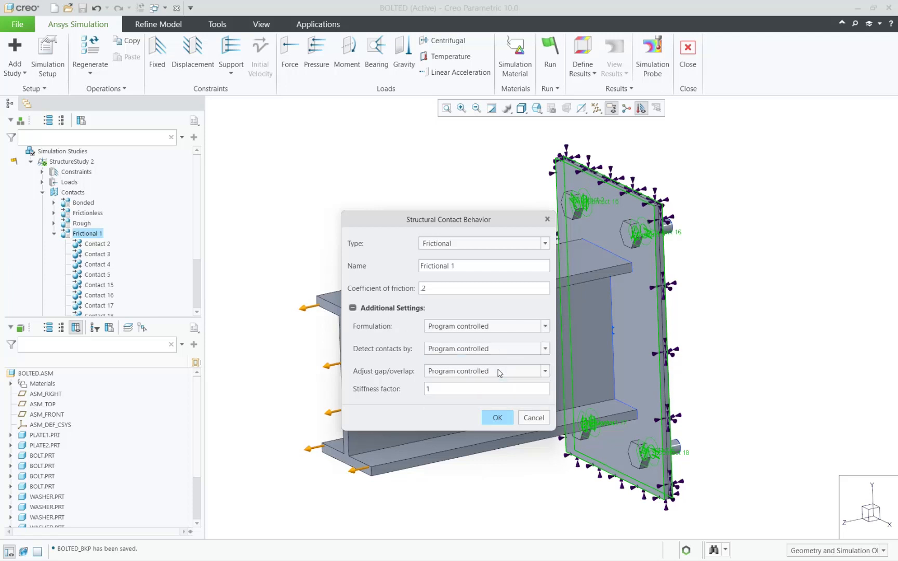
{"action": "left_click", "coordinate": [496, 418]}
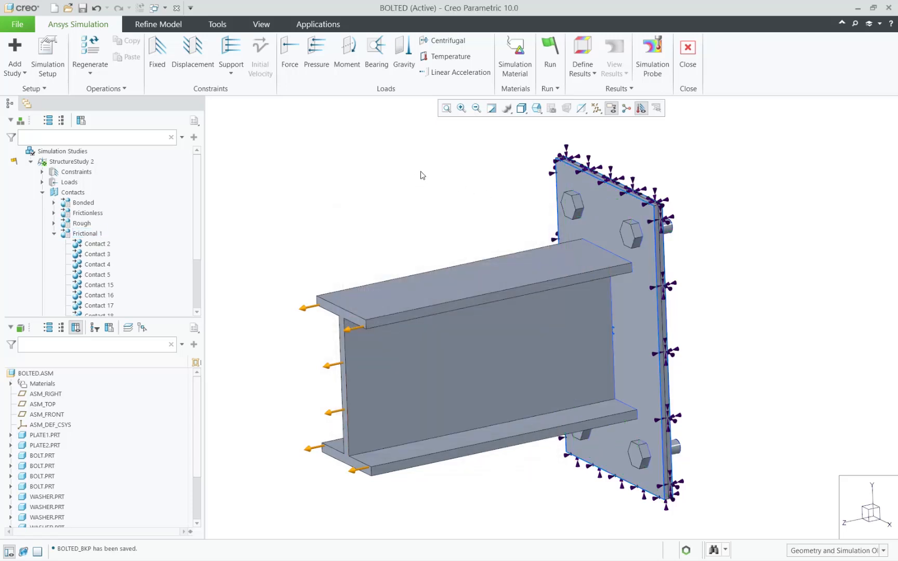
Define a new contact, Contact 27, with Rough behaviour from Refine Model.
{"action": "left_click", "coordinate": [261, 24]}
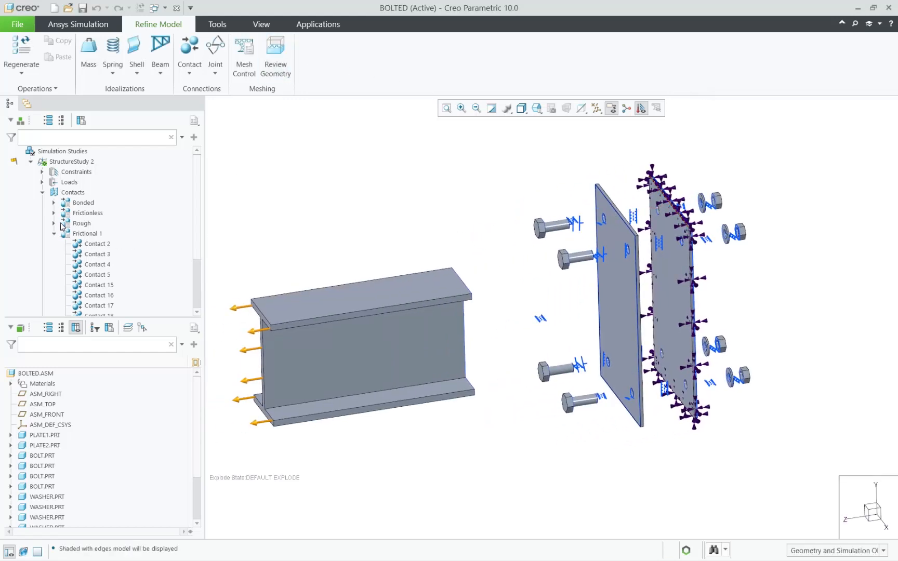
{"action": "left_click", "coordinate": [189, 54]}
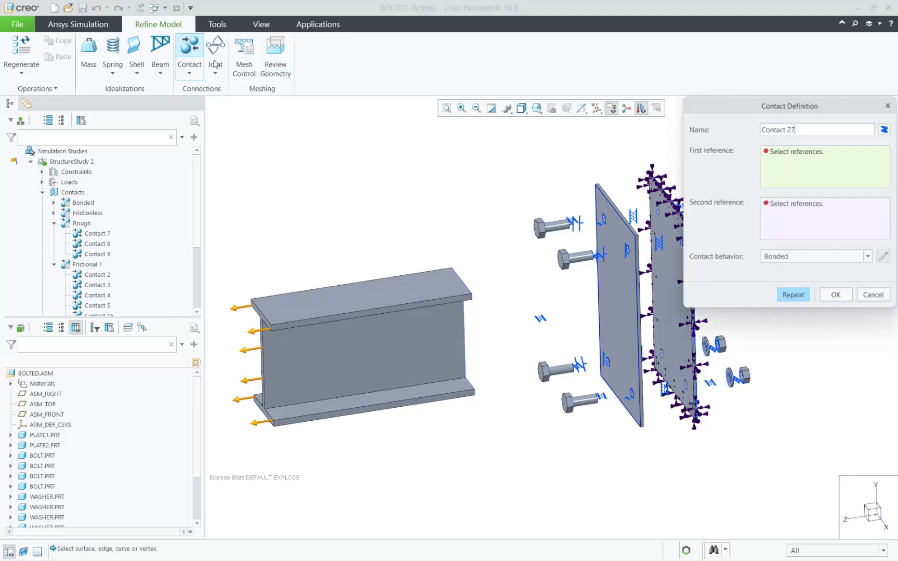
{"action": "left_click", "coordinate": [867, 256]}
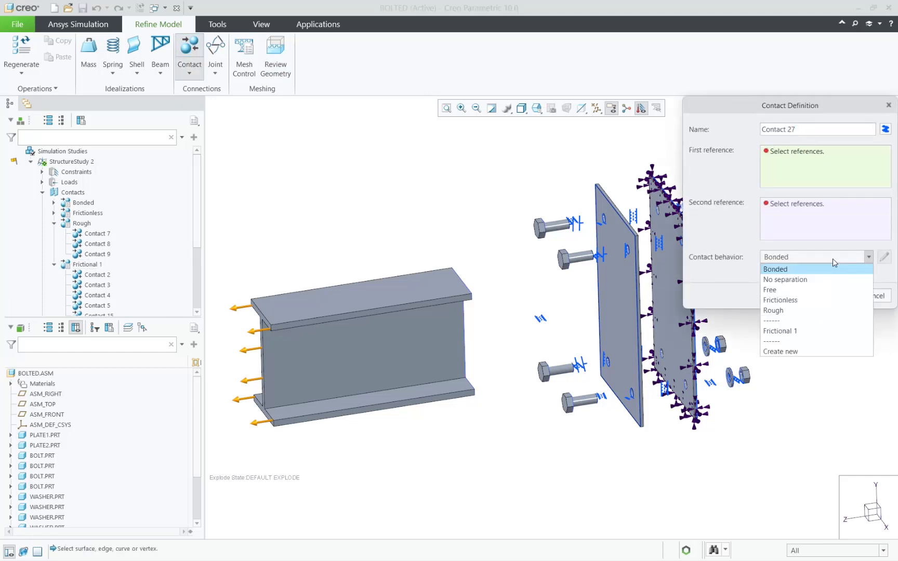
{"action": "left_click", "coordinate": [772, 311]}
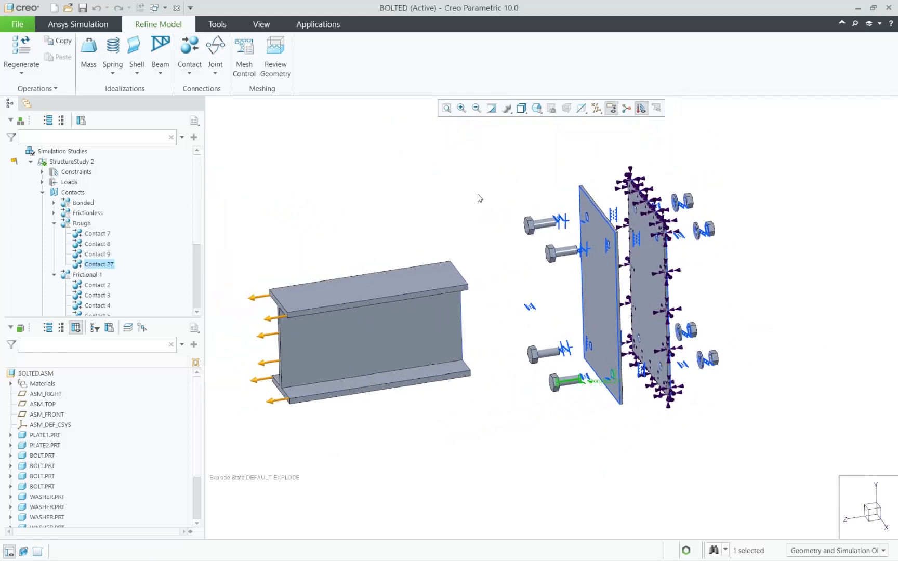
Create Contact 28 with Frictional 1 behaviour between the PLATE2 and PLATE1 surfaces.
{"action": "left_click", "coordinate": [189, 49]}
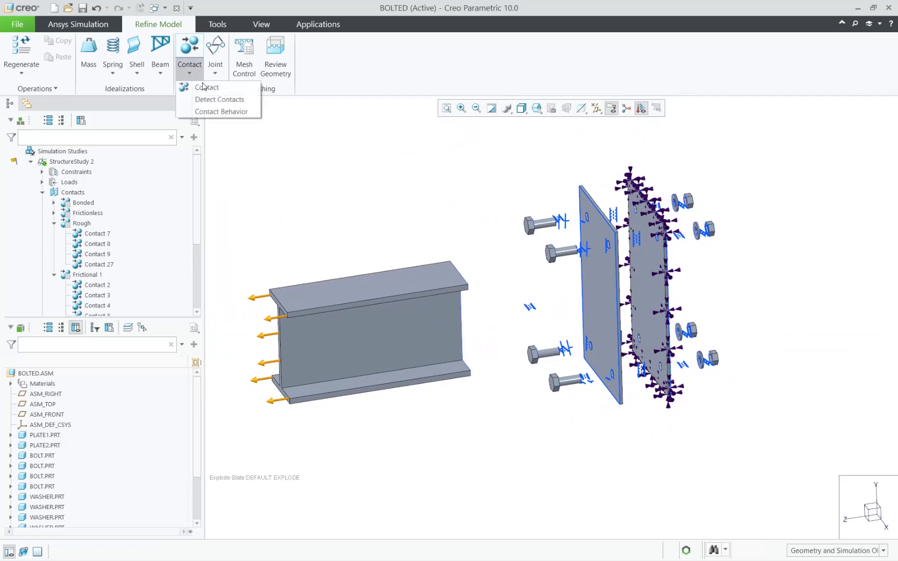
{"action": "left_click", "coordinate": [206, 87]}
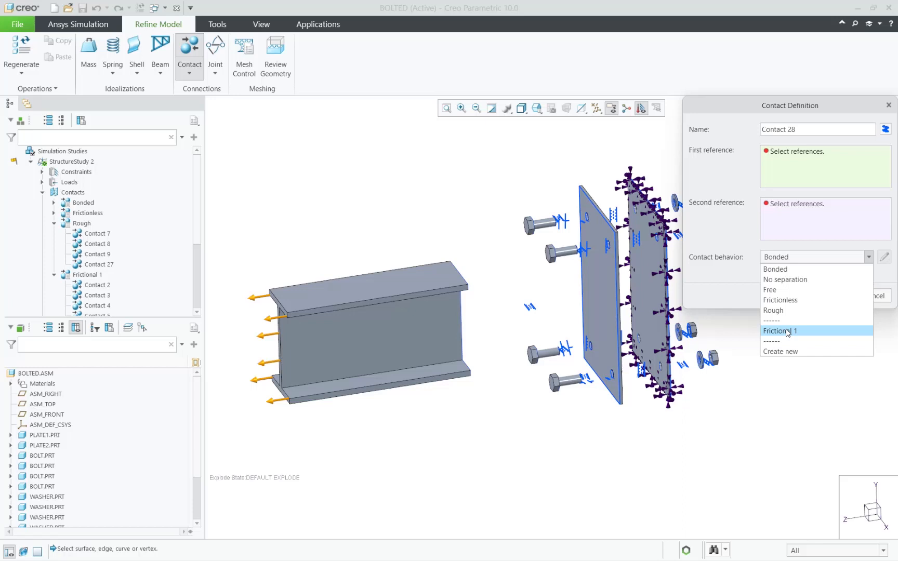
{"action": "left_click", "coordinate": [781, 331]}
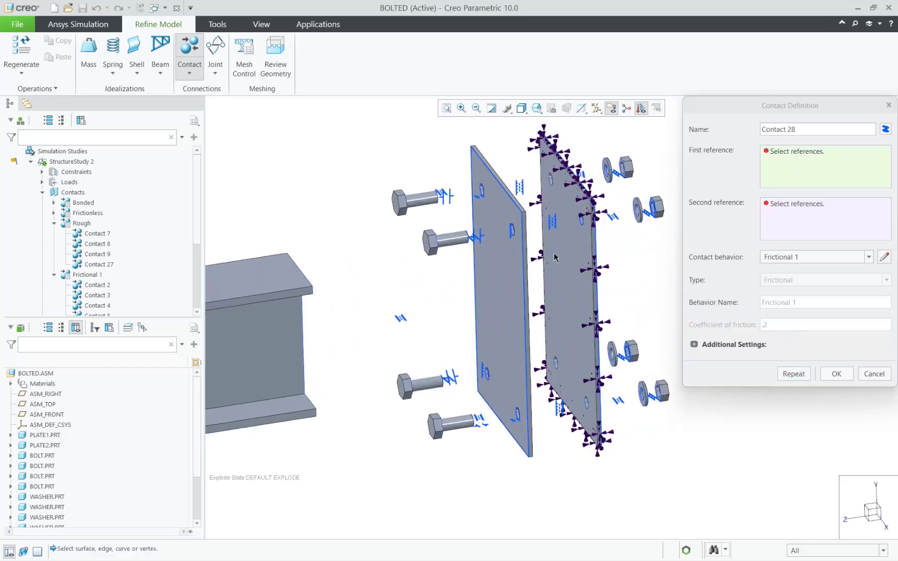
{"action": "left_click", "coordinate": [564, 246]}
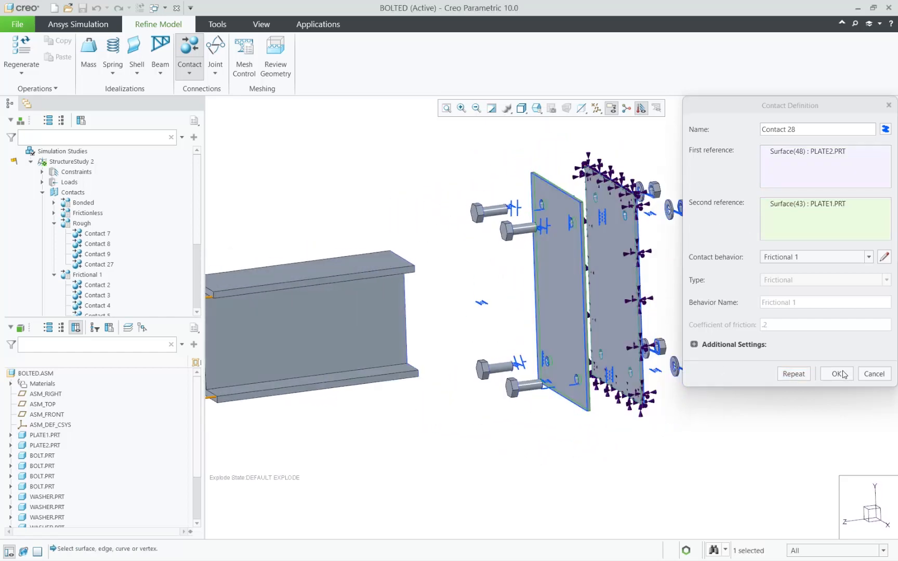
{"action": "left_click", "coordinate": [838, 373]}
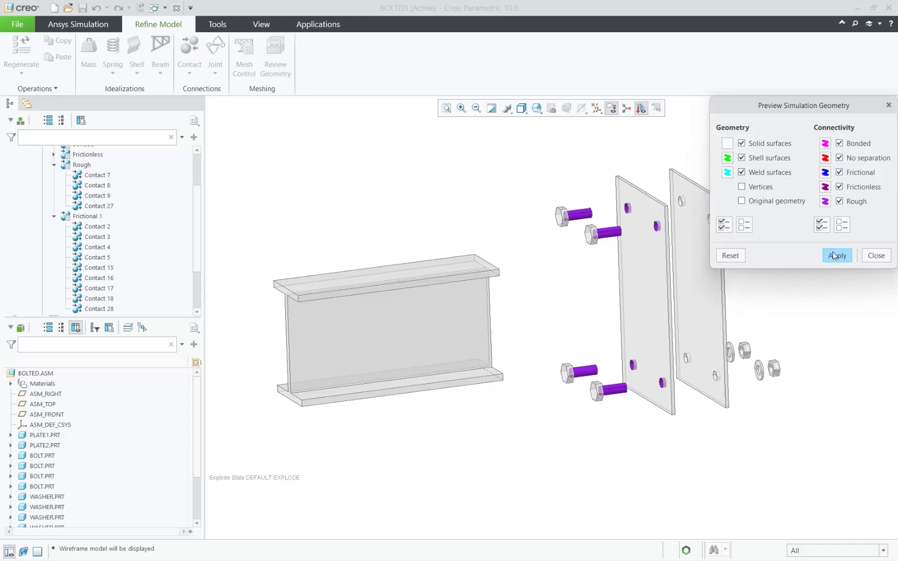
Close the geometry preview and unexplode the assembly back to its assembled state.
{"action": "left_click", "coordinate": [837, 256]}
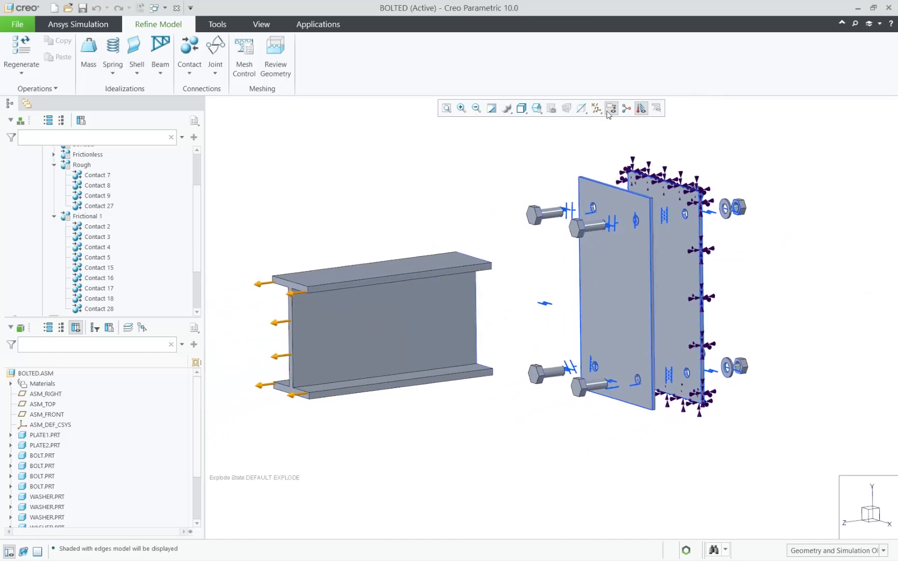
{"action": "left_click", "coordinate": [260, 24]}
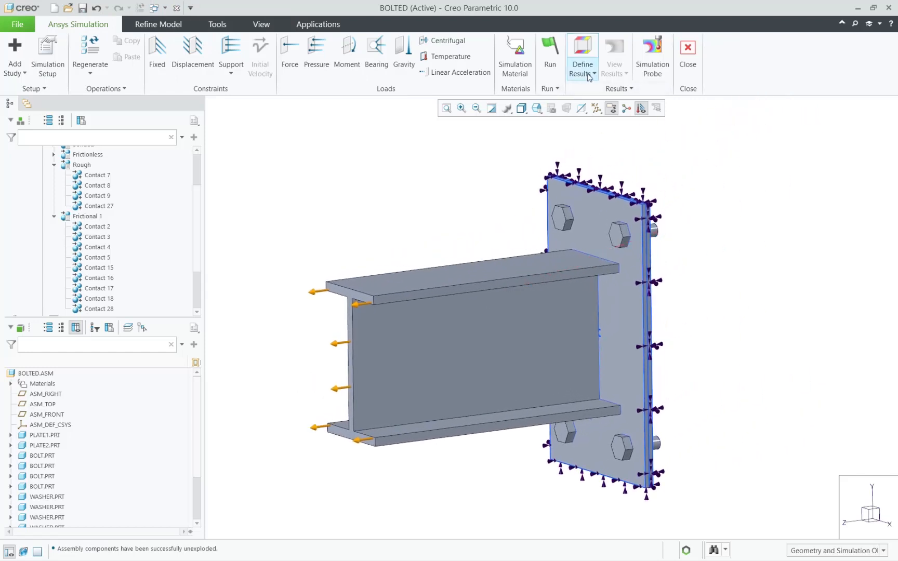
{"action": "left_click", "coordinate": [580, 58]}
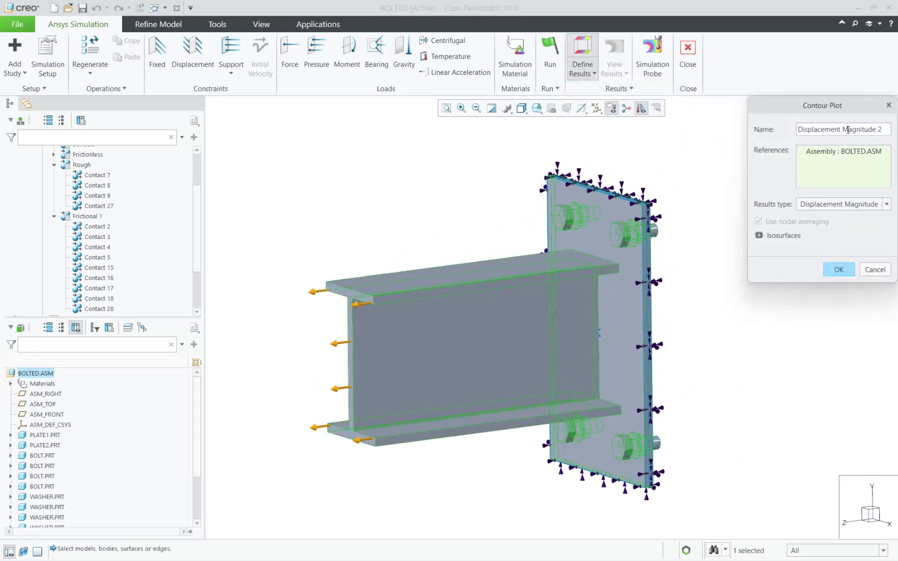
{"action": "left_click", "coordinate": [778, 232]}
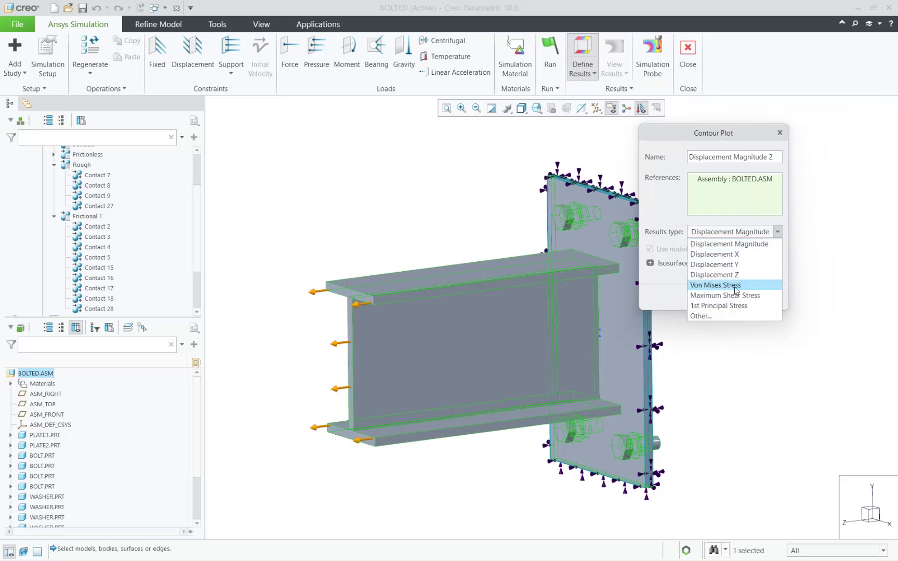
{"action": "left_click", "coordinate": [700, 316]}
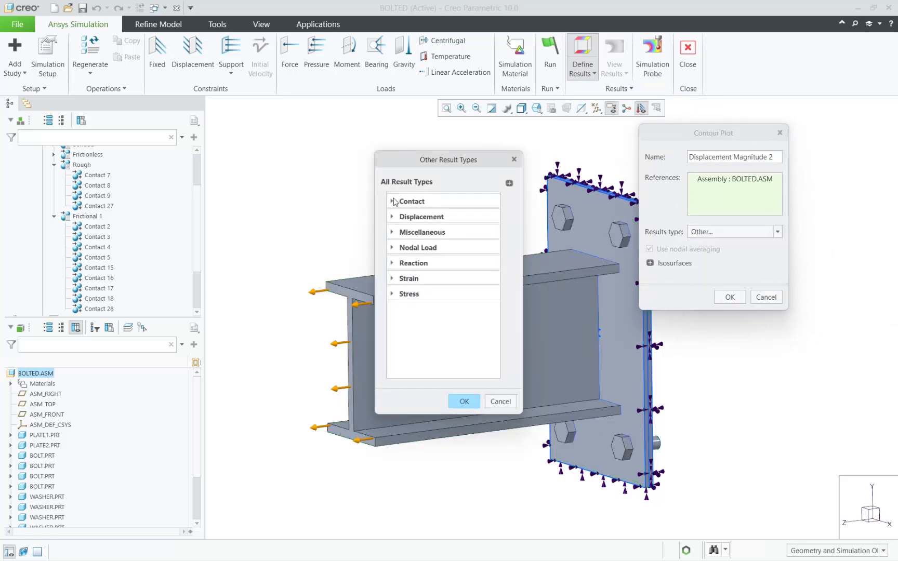
{"action": "left_click", "coordinate": [391, 200]}
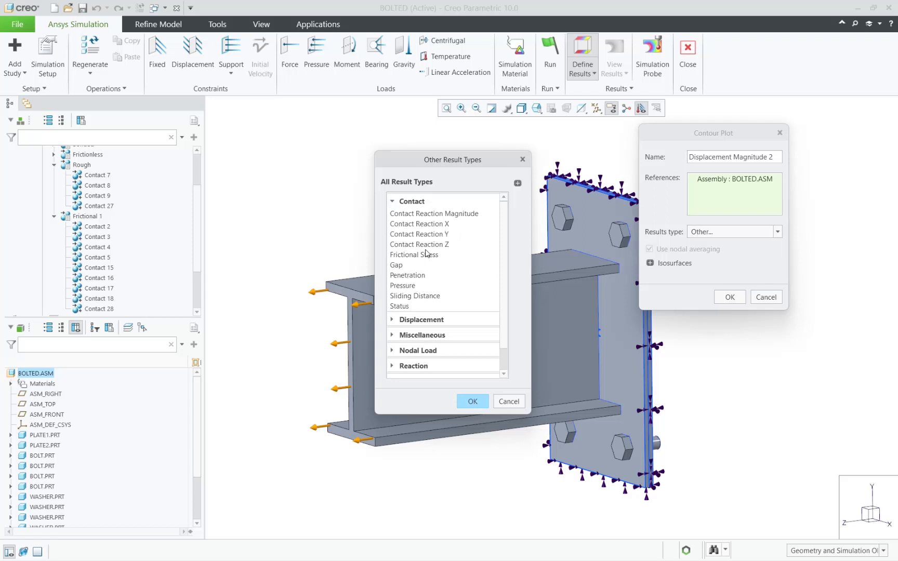
{"action": "left_click", "coordinate": [471, 401]}
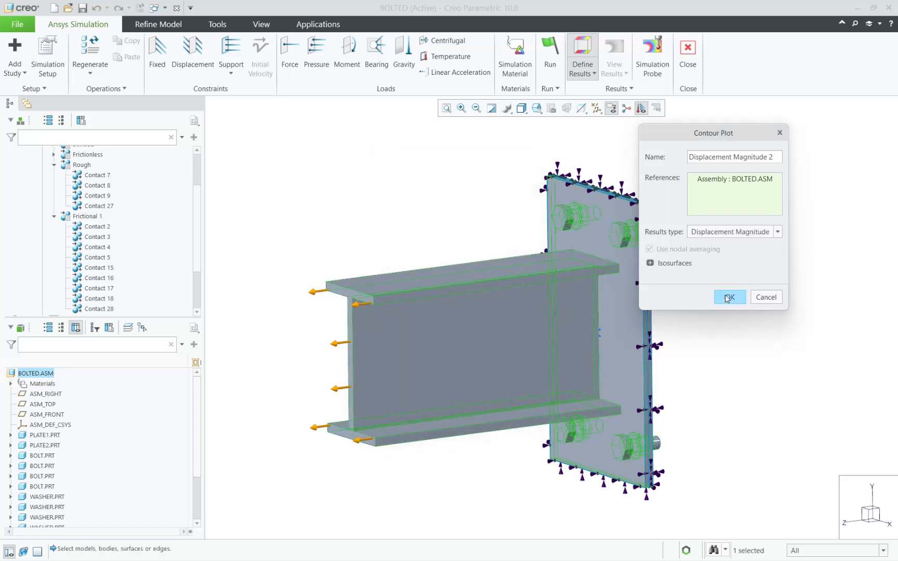
{"action": "left_click", "coordinate": [728, 296]}
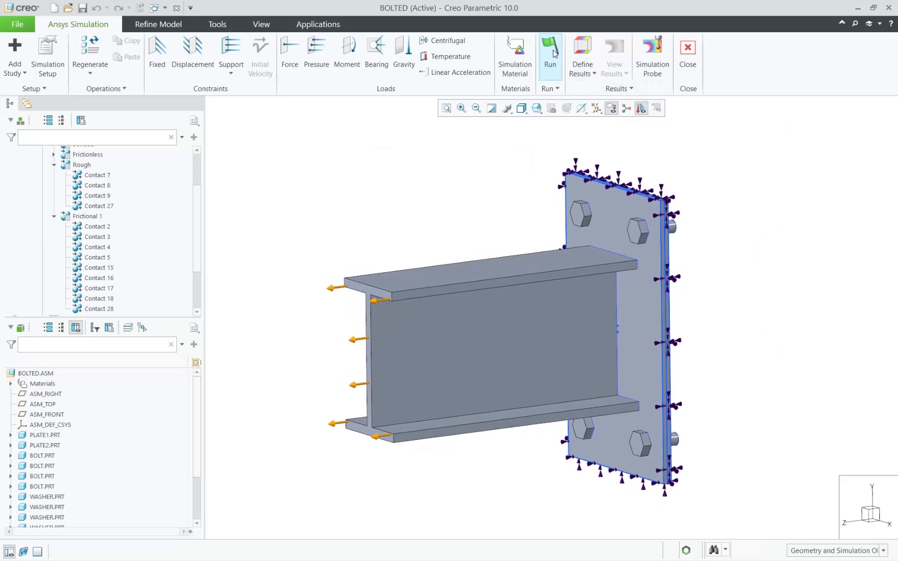
Run StructureStudy 2 and collapse Contacts to reveal its results.
{"action": "left_click", "coordinate": [549, 52]}
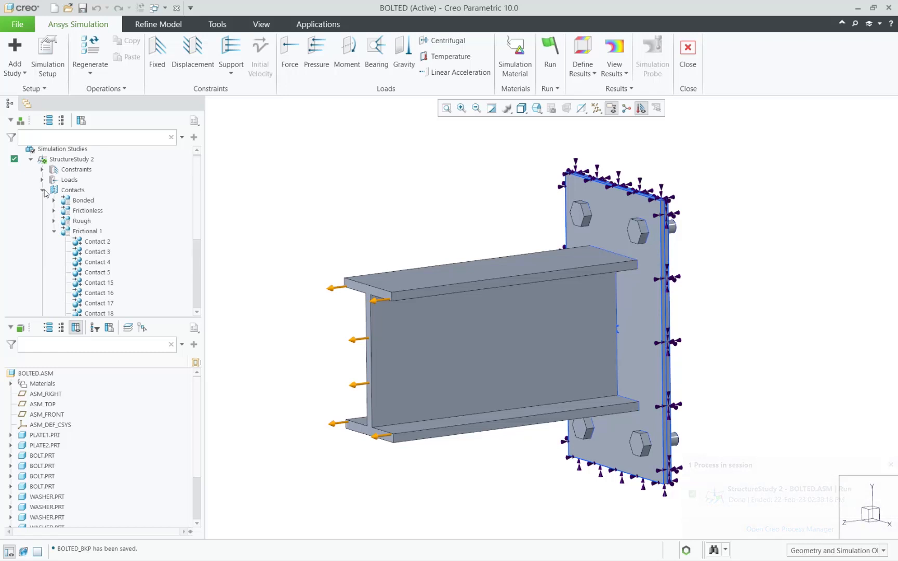
{"action": "left_click", "coordinate": [41, 189]}
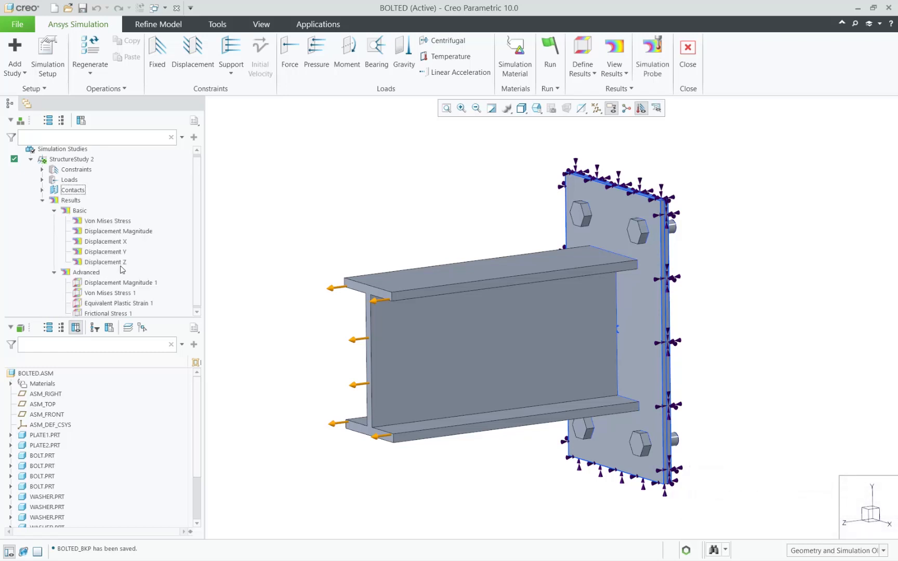
Display the Von Mises Stress 1 contour and orbit to view the stressed plate.
{"action": "double_click", "coordinate": [109, 293]}
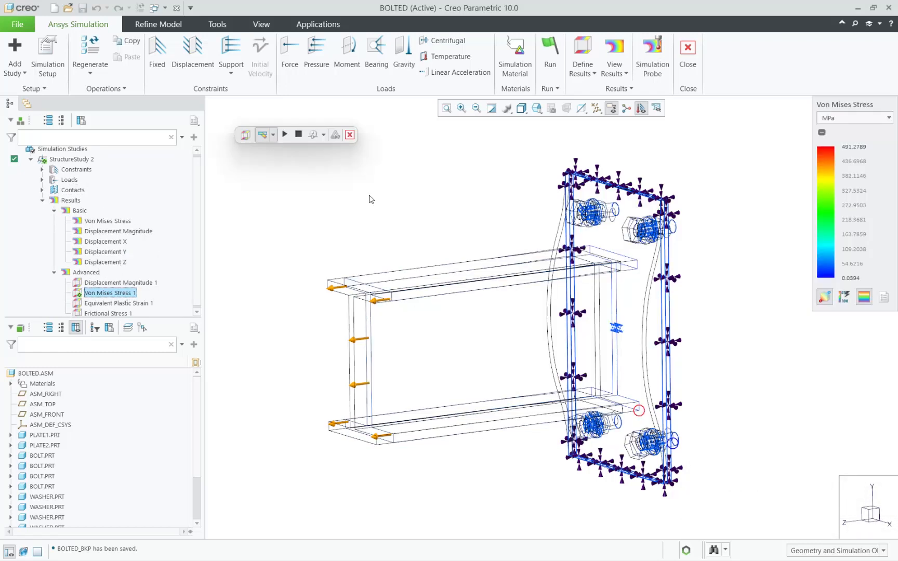
{"action": "left_click", "coordinate": [285, 135]}
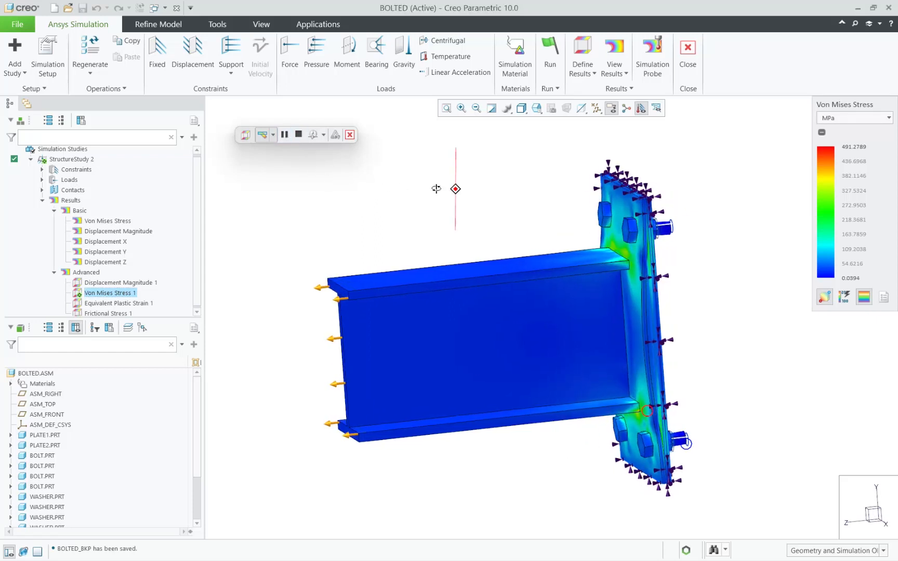
{"action": "left_click_drag", "start_coordinate": [456, 189], "coordinate": [414, 189]}
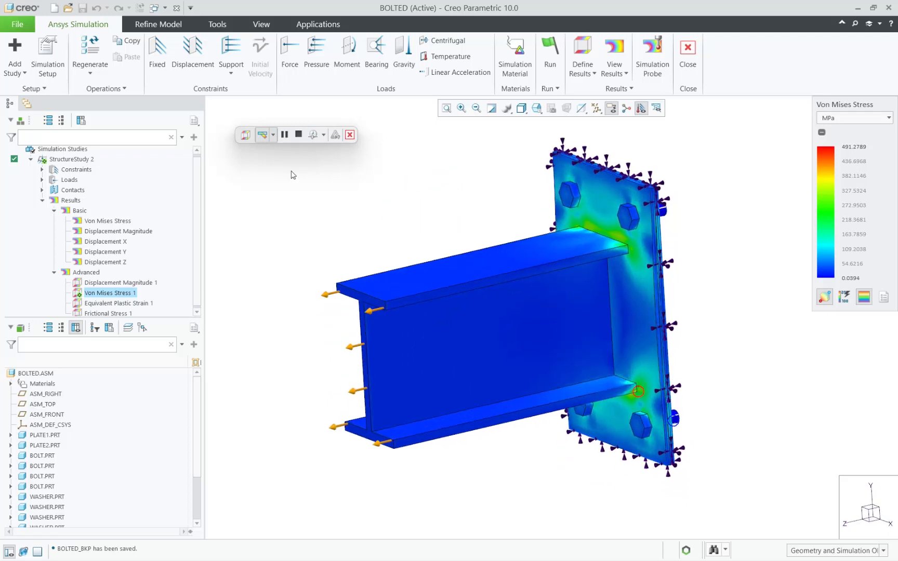
Display Displacement Magnitude 1, then pick the Frictional Stress 1 result.
{"action": "left_click", "coordinate": [119, 283]}
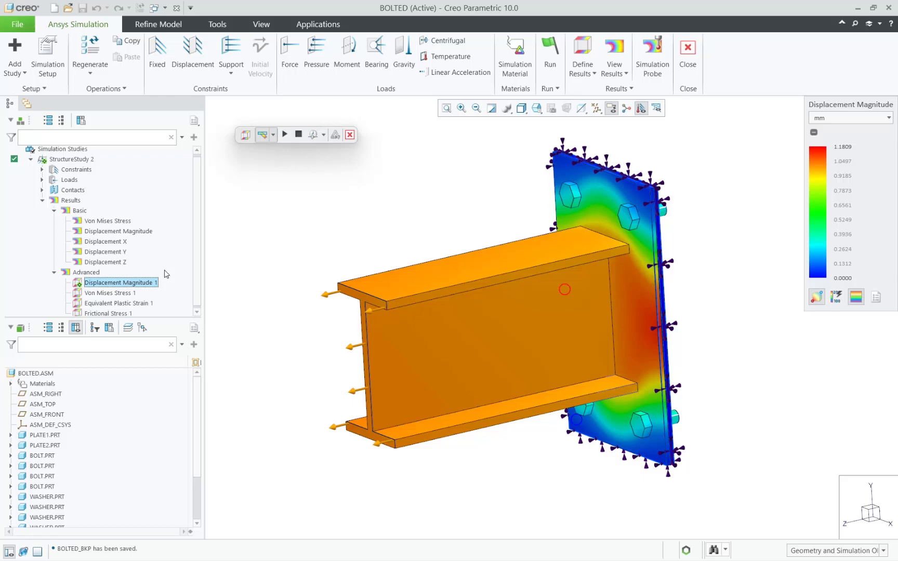
{"action": "left_click", "coordinate": [108, 310]}
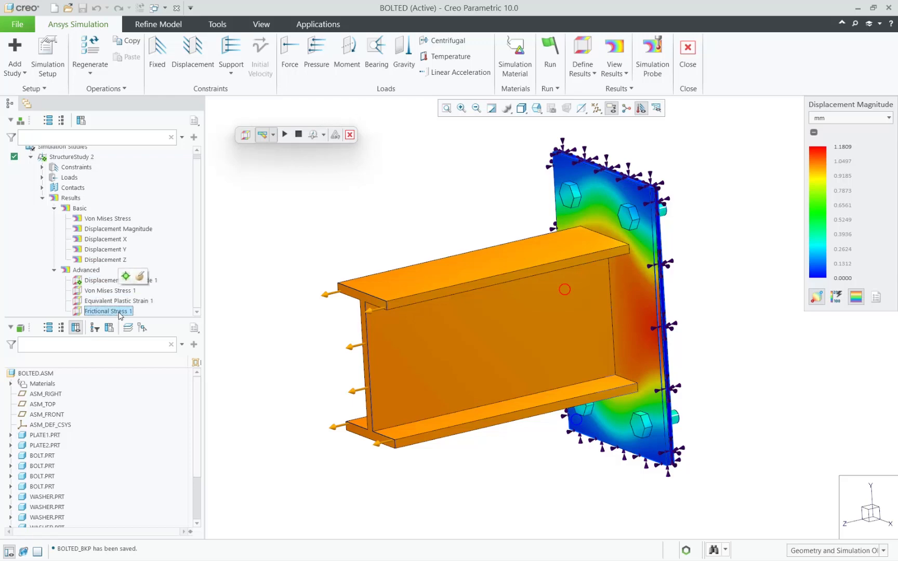